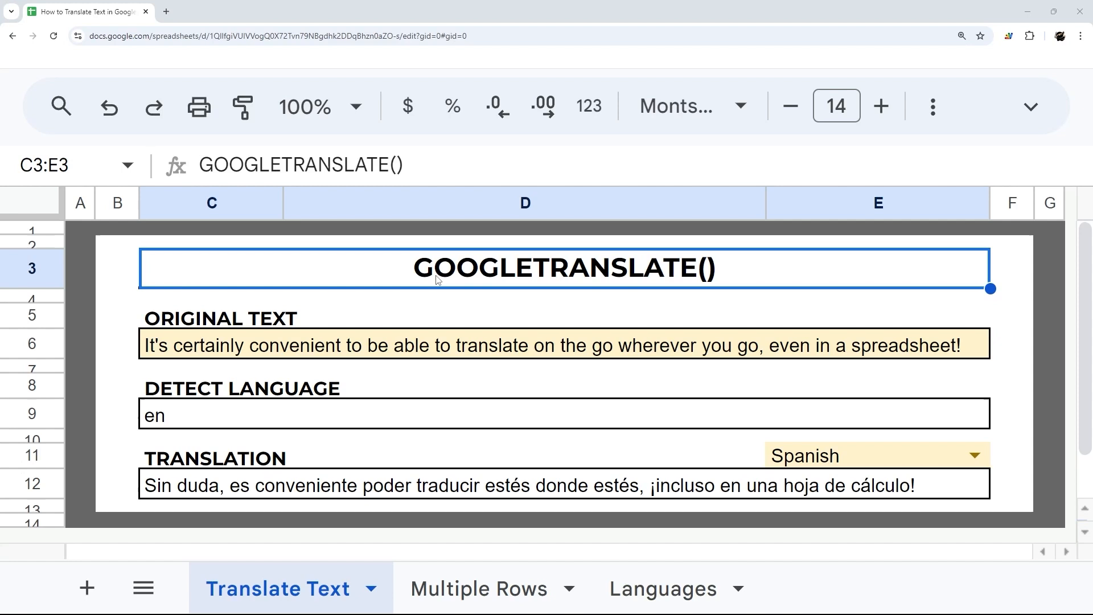
{"action": "mouse_move", "coordinate": [149, 274]}
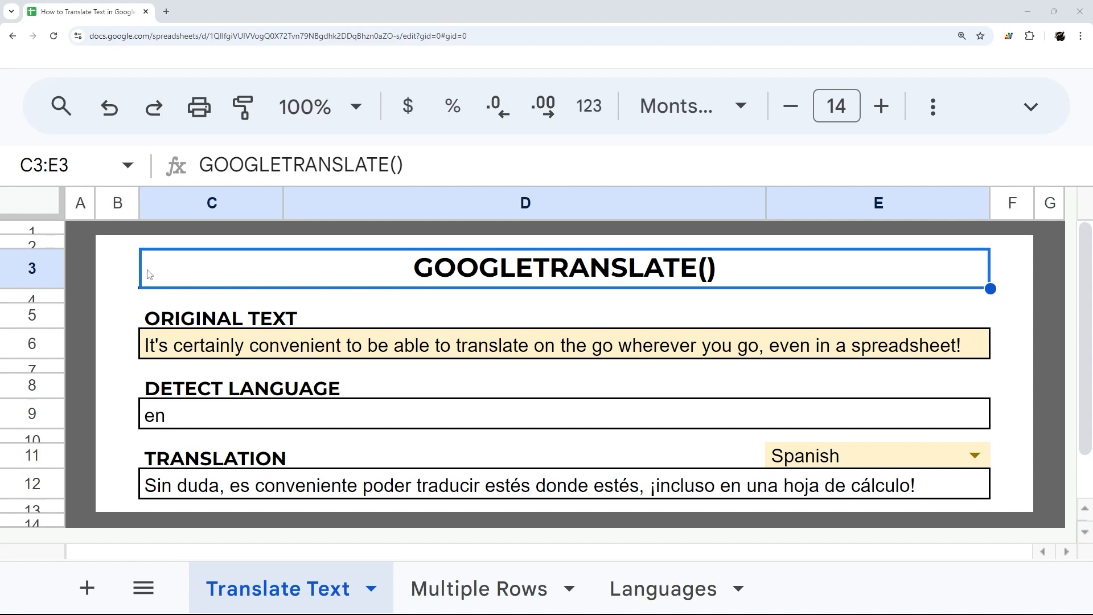
On the Multiple Rows sheet, start a GOOGLETRANSLATE formula in the first OUTPUT cell.
{"action": "left_click_drag", "start_coordinate": [988, 289], "coordinate": [989, 499]}
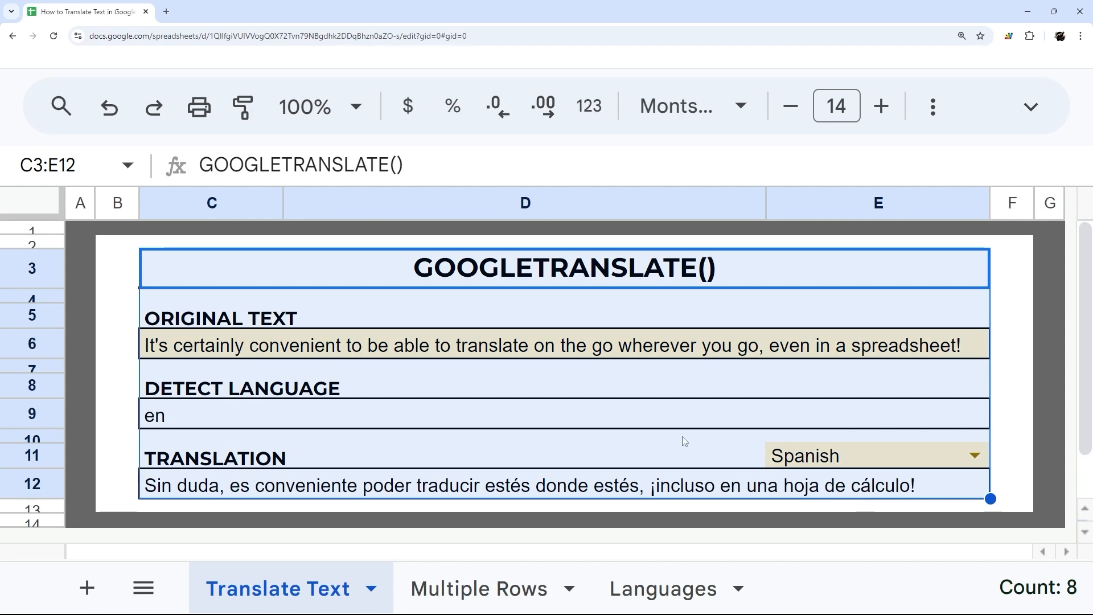
{"action": "left_click", "coordinate": [476, 588]}
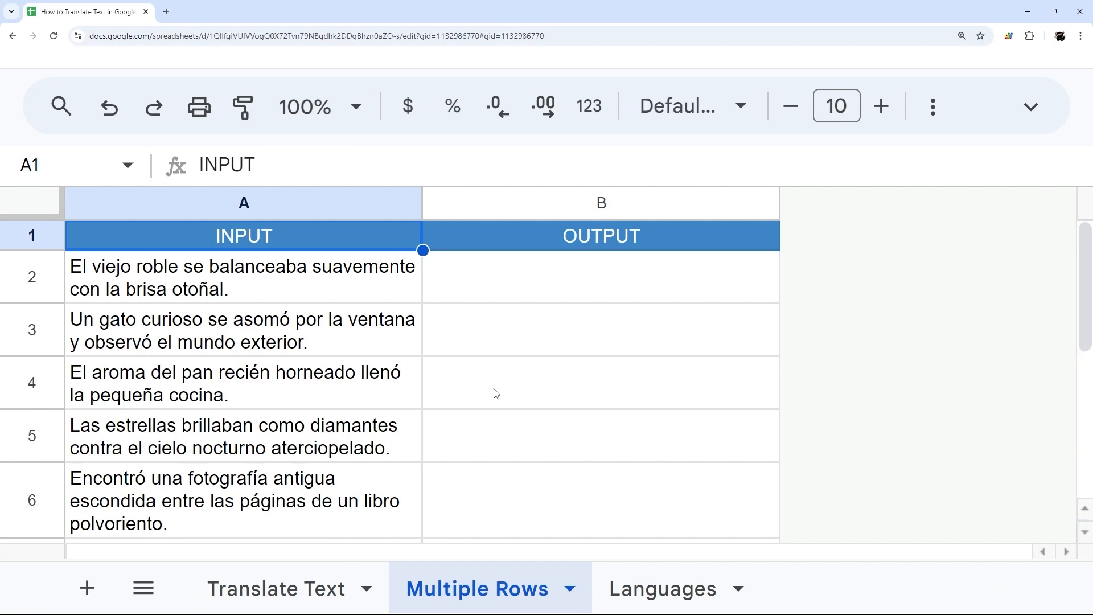
{"action": "left_click", "coordinate": [599, 277]}
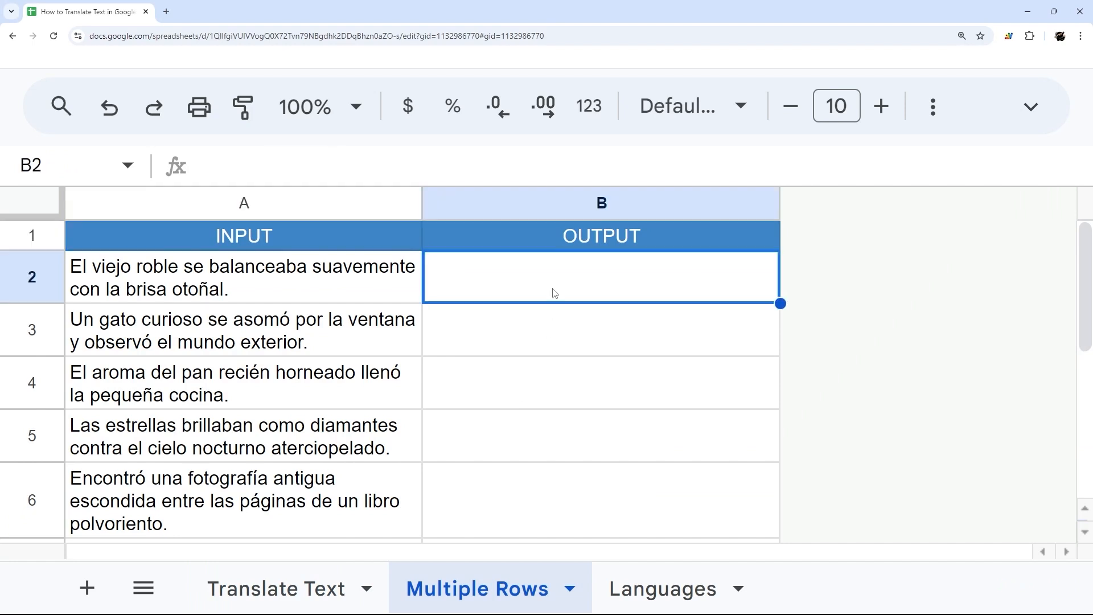
{"action": "type", "text": "="}
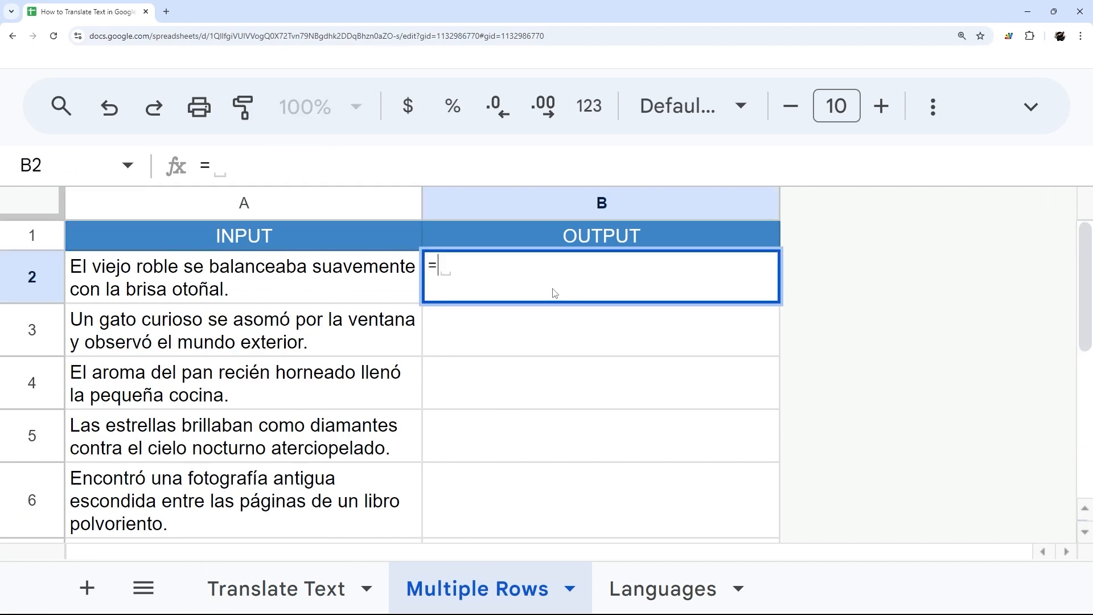
{"action": "type", "text": "google"}
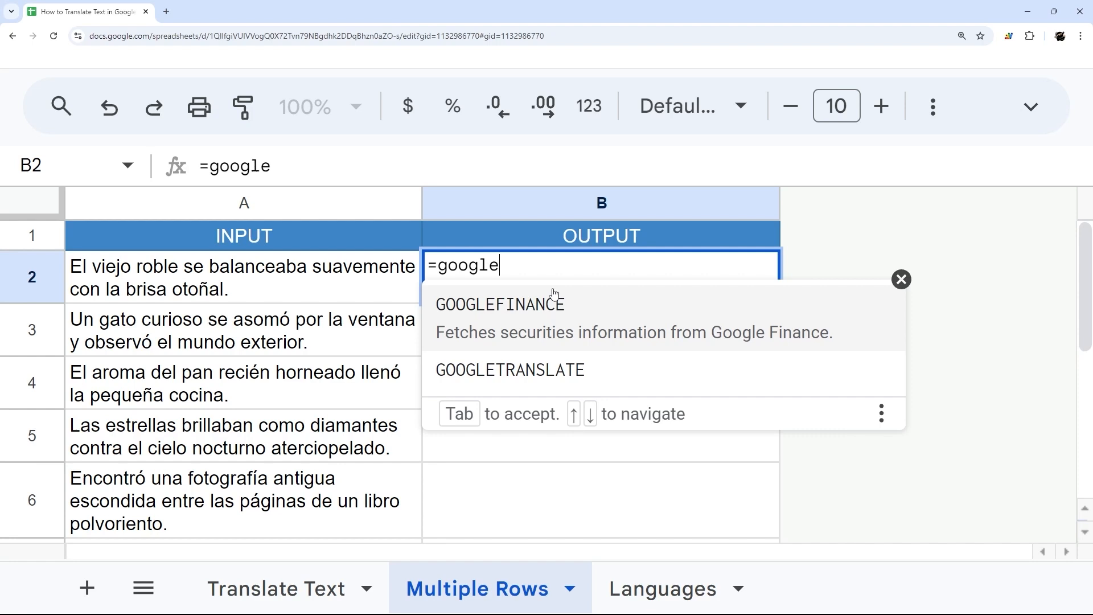
{"action": "left_click", "coordinate": [509, 370]}
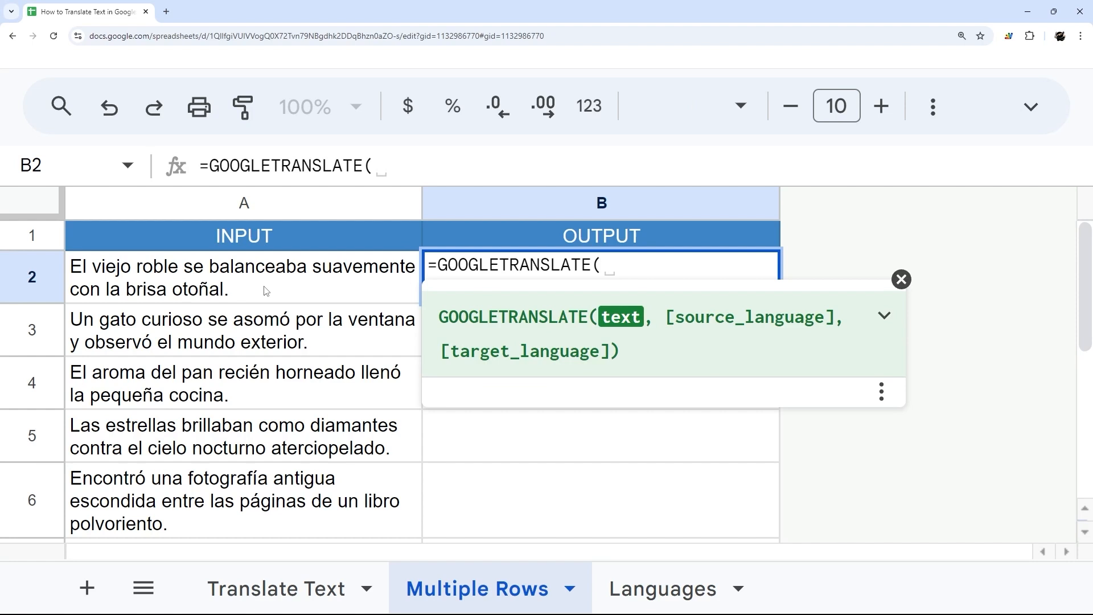
Complete the formula's arguments as A2, "auto", "en" to translate the Spanish sentence into English.
{"action": "left_click", "coordinate": [243, 277]}
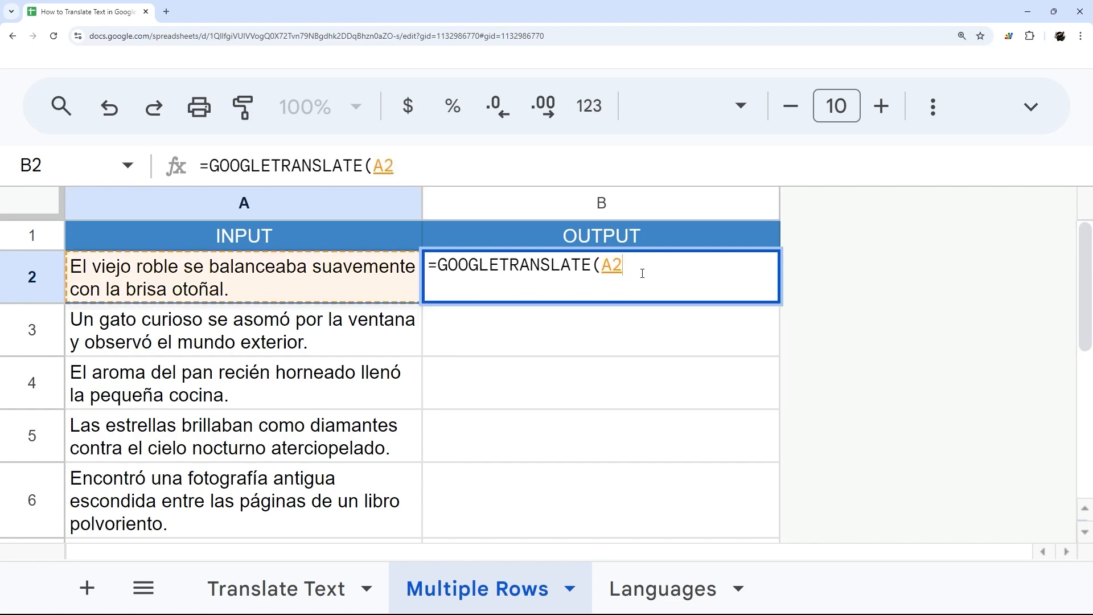
{"action": "type", "text": ","}
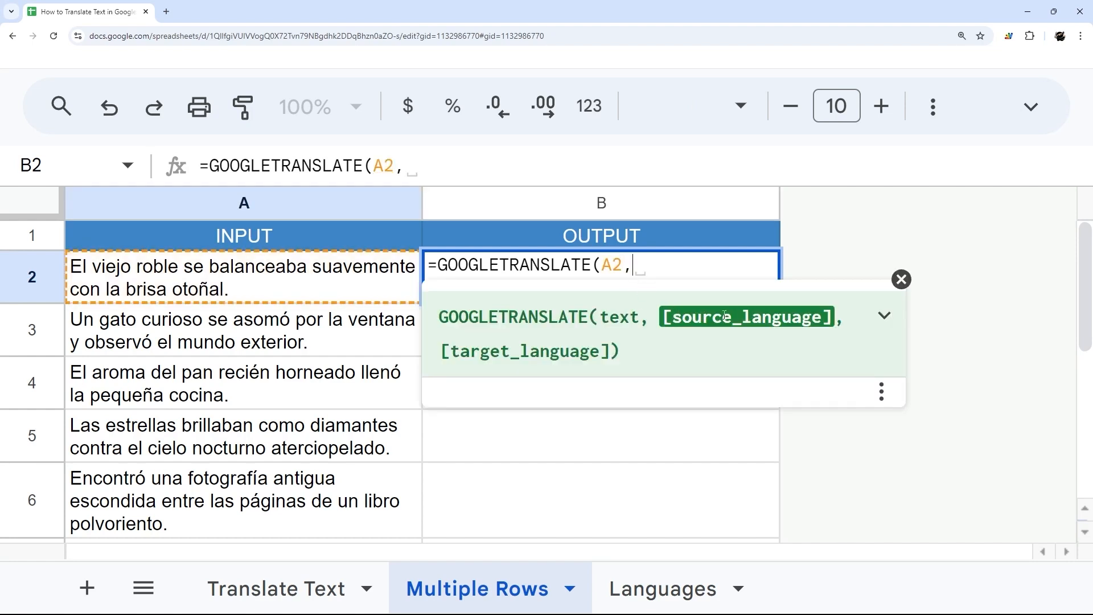
{"action": "type", "text": "\""}
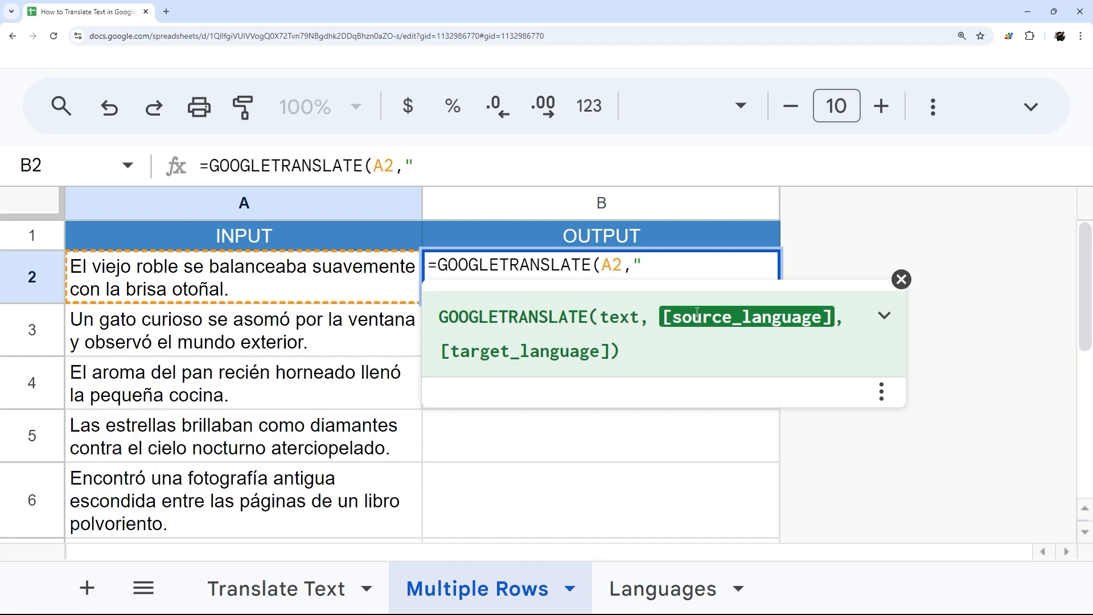
{"action": "type", "text": "auto\""}
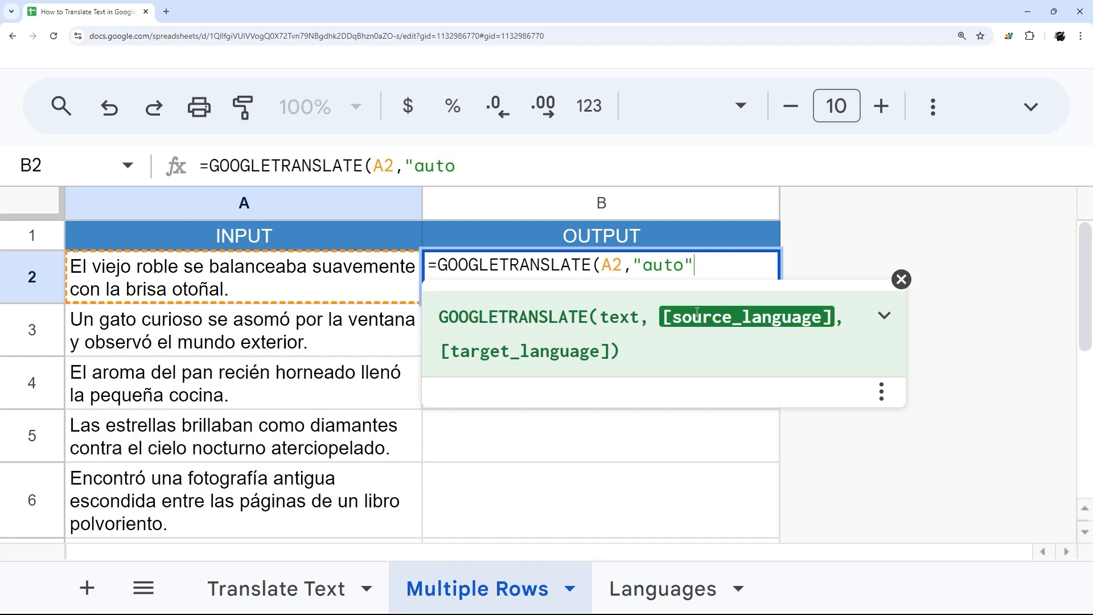
{"action": "type", "text": ","}
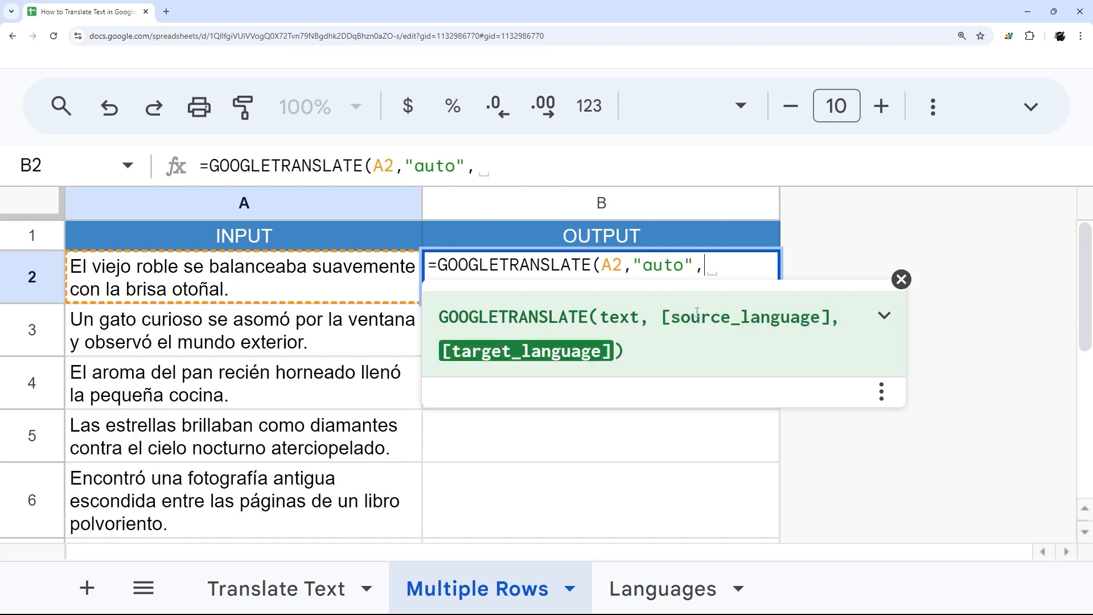
{"action": "type", "text": "\""}
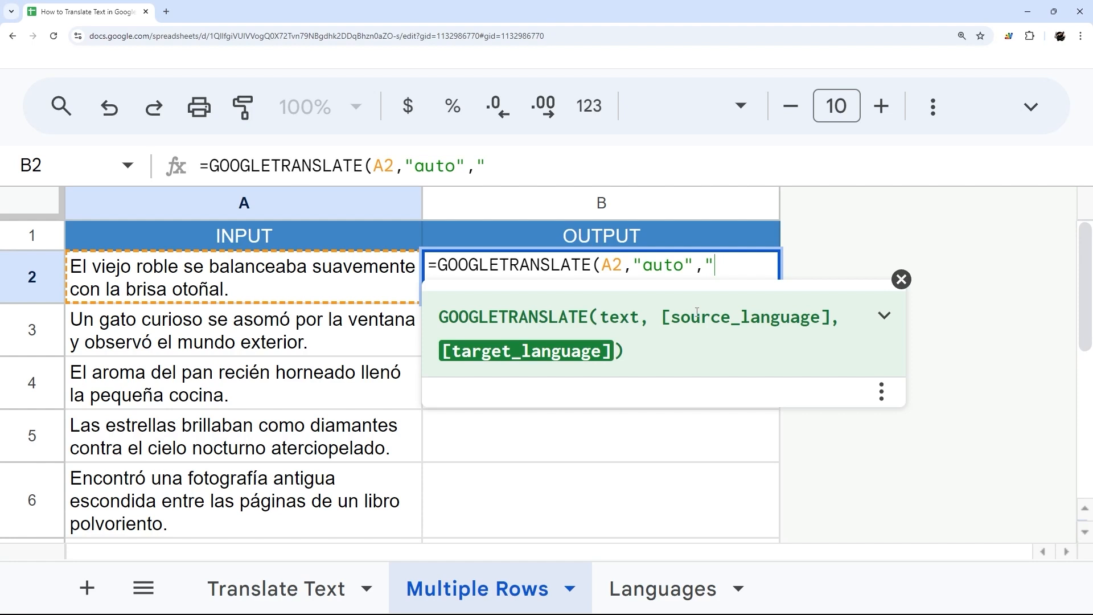
{"action": "type", "text": "en\")"}
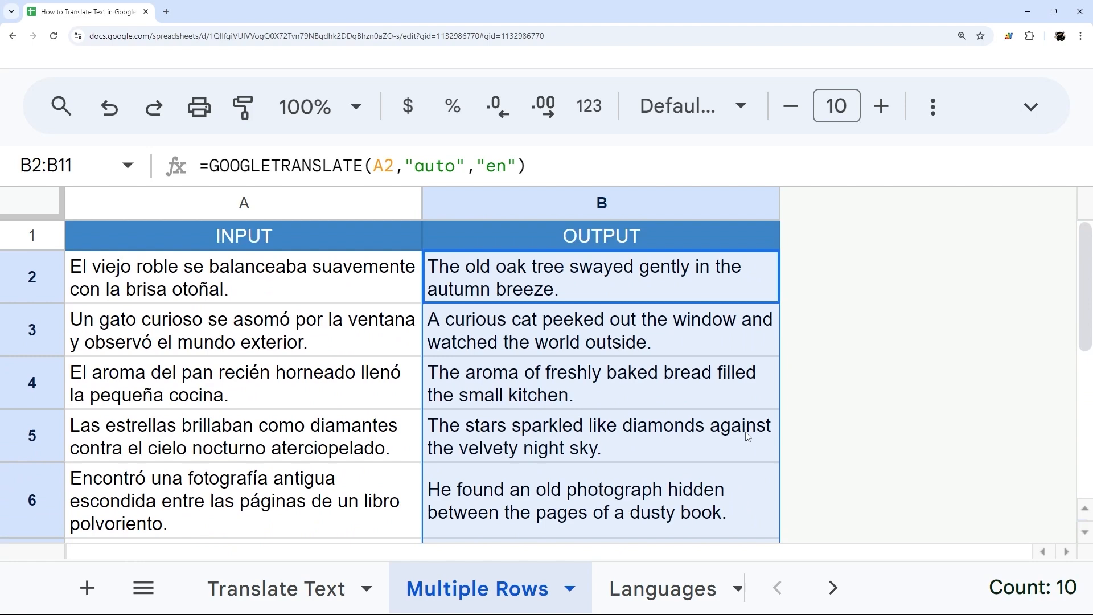
Return to the Translate Text sheet.
{"action": "left_click", "coordinate": [278, 588]}
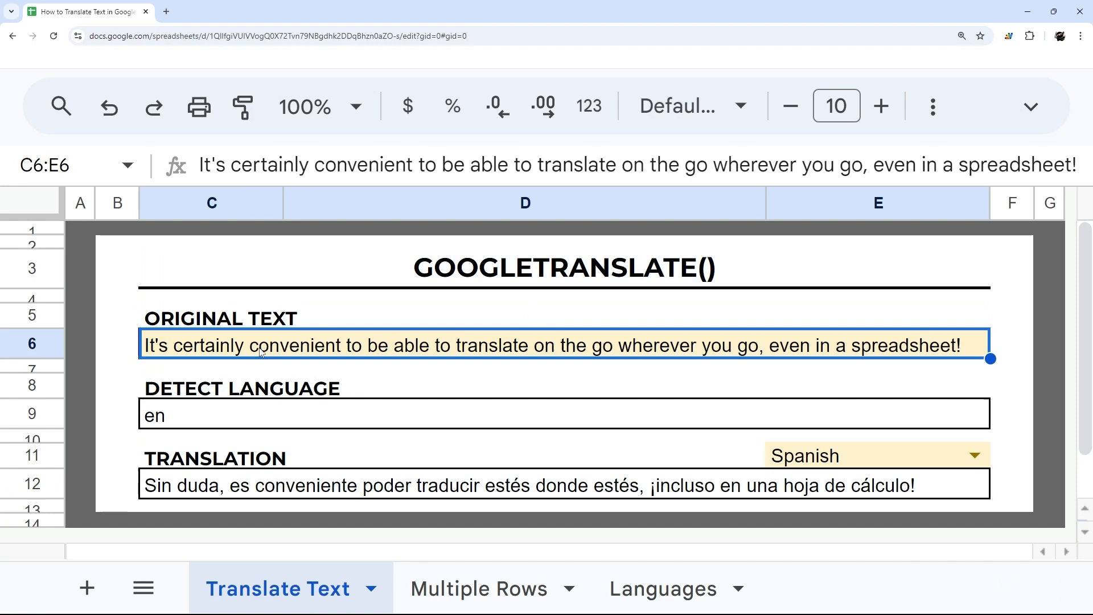
{"action": "mouse_move", "coordinate": [254, 377]}
{"action": "type", "text": "=DETECTLANGUAGE("}
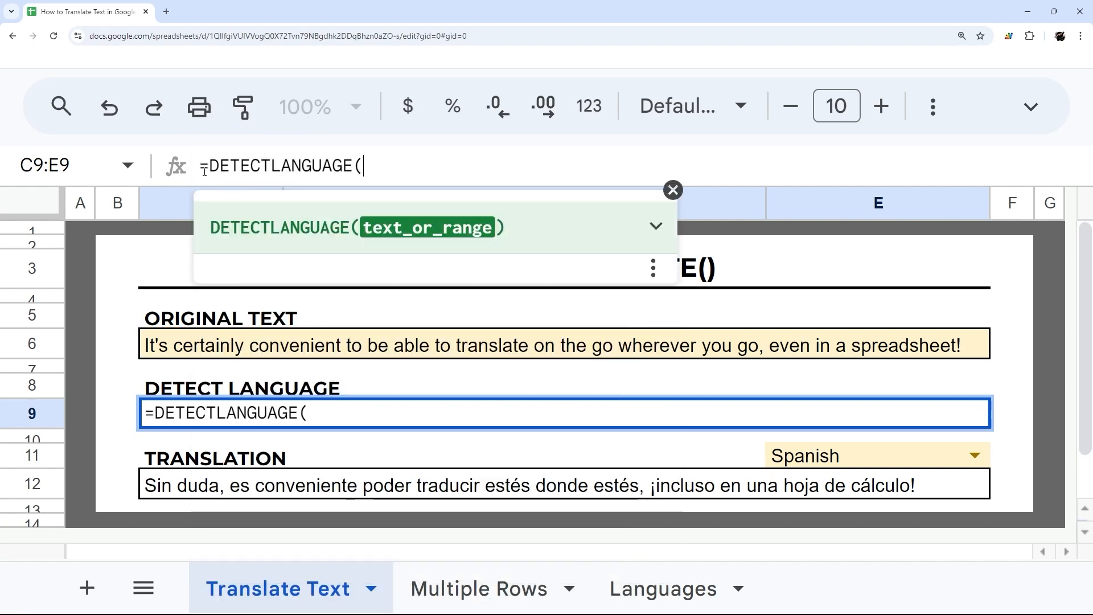
Point language detection at the original text, then view the Languages code table.
{"action": "left_click", "coordinate": [212, 345]}
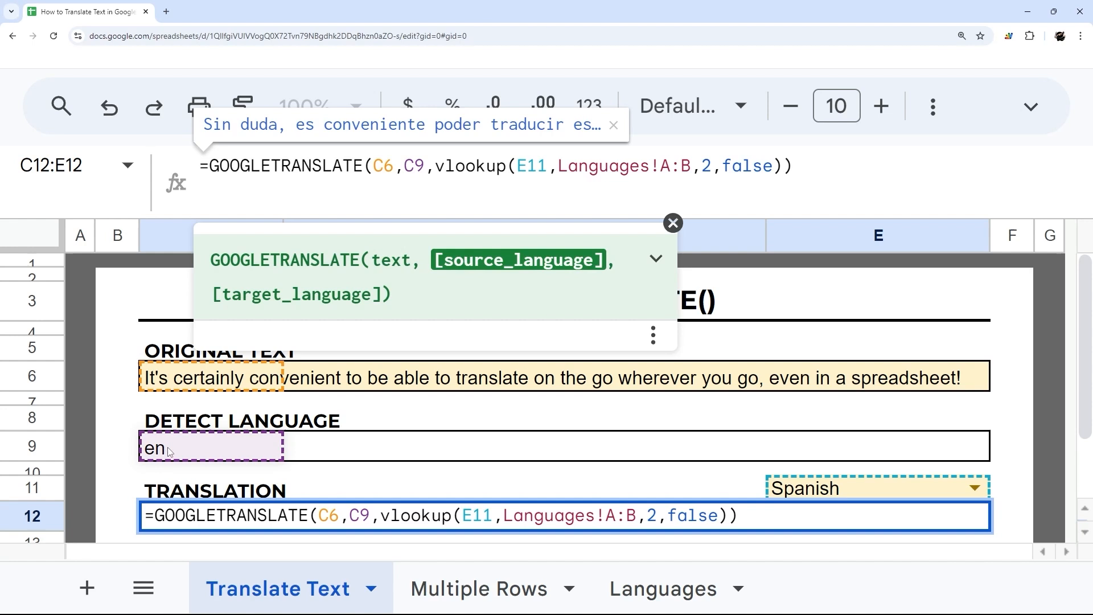
{"action": "left_click", "coordinate": [412, 166]}
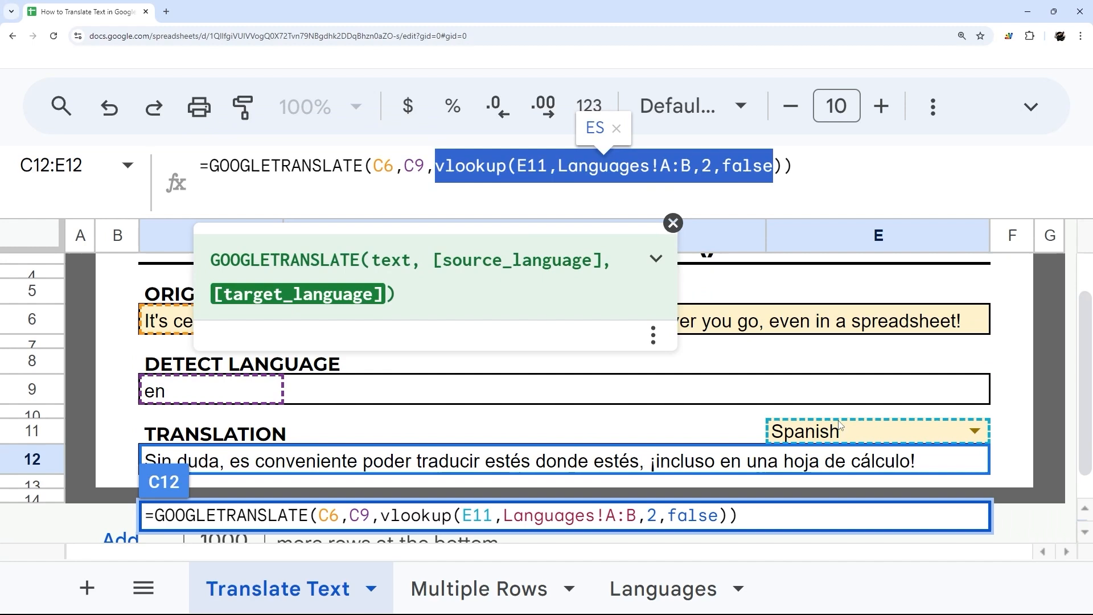
{"action": "left_click", "coordinate": [659, 587]}
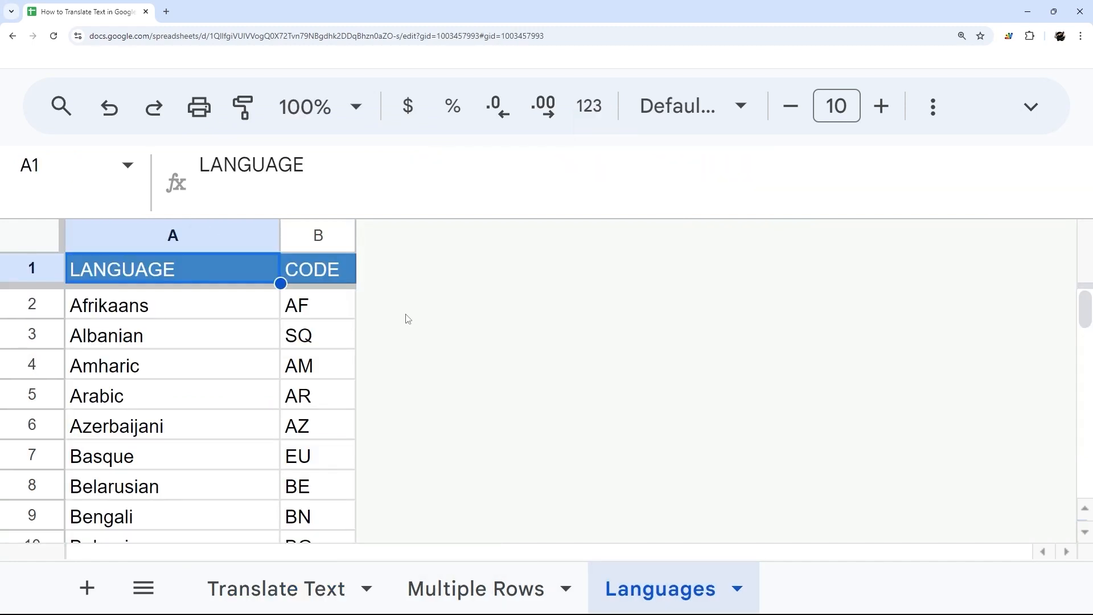
Scroll through the Languages sheet's LANGUAGE and CODE columns.
{"action": "scroll", "scroll_direction": "down", "scroll_amount": 3}
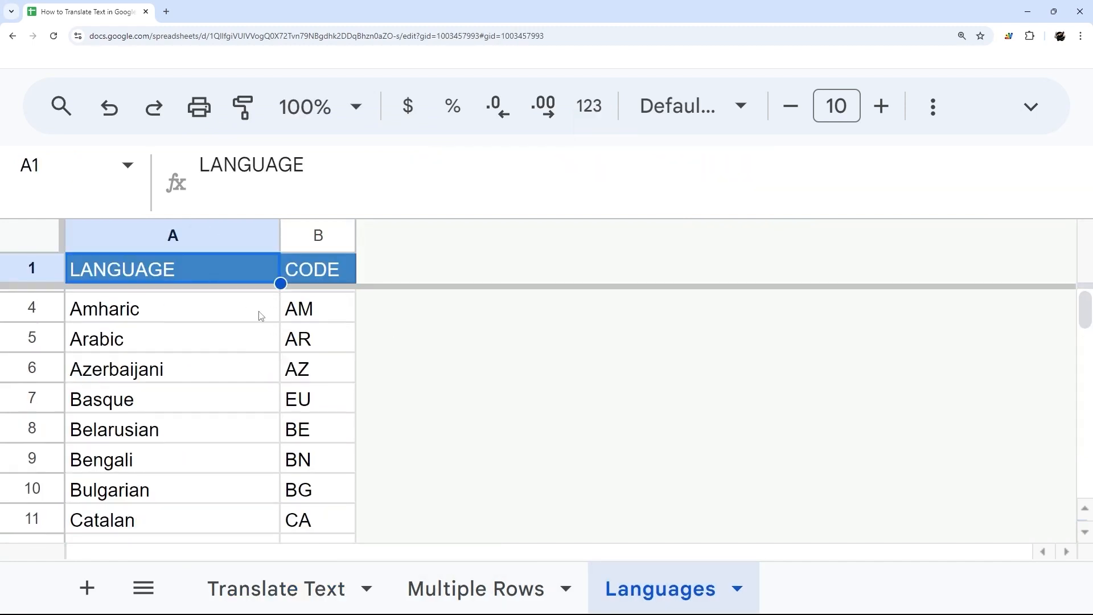
{"action": "scroll", "scroll_direction": "down", "scroll_amount": 3}
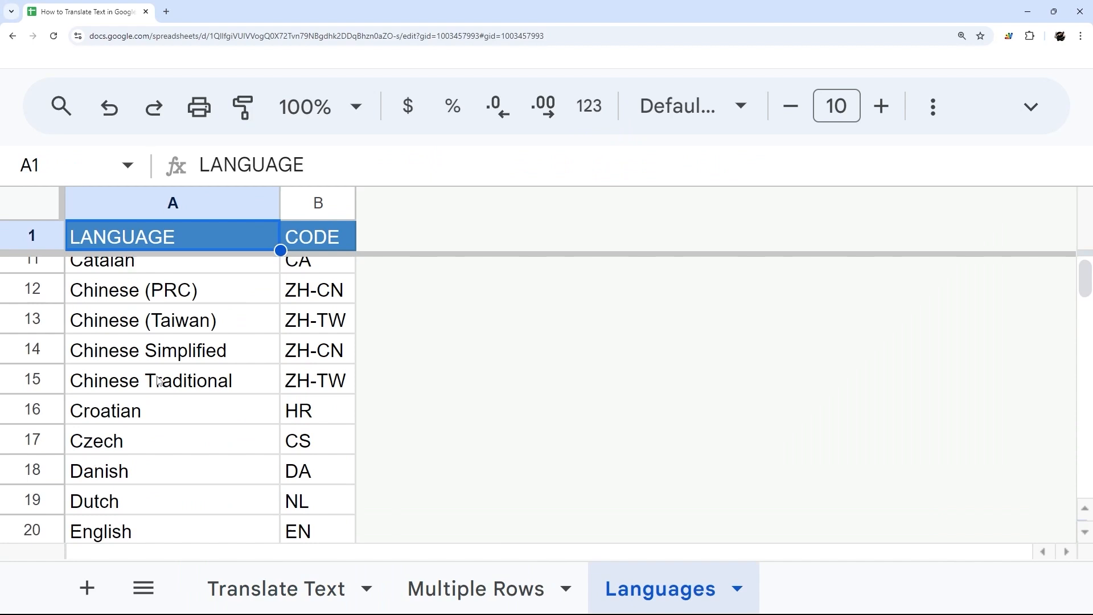
{"action": "scroll", "scroll_direction": "up", "scroll_amount": 3}
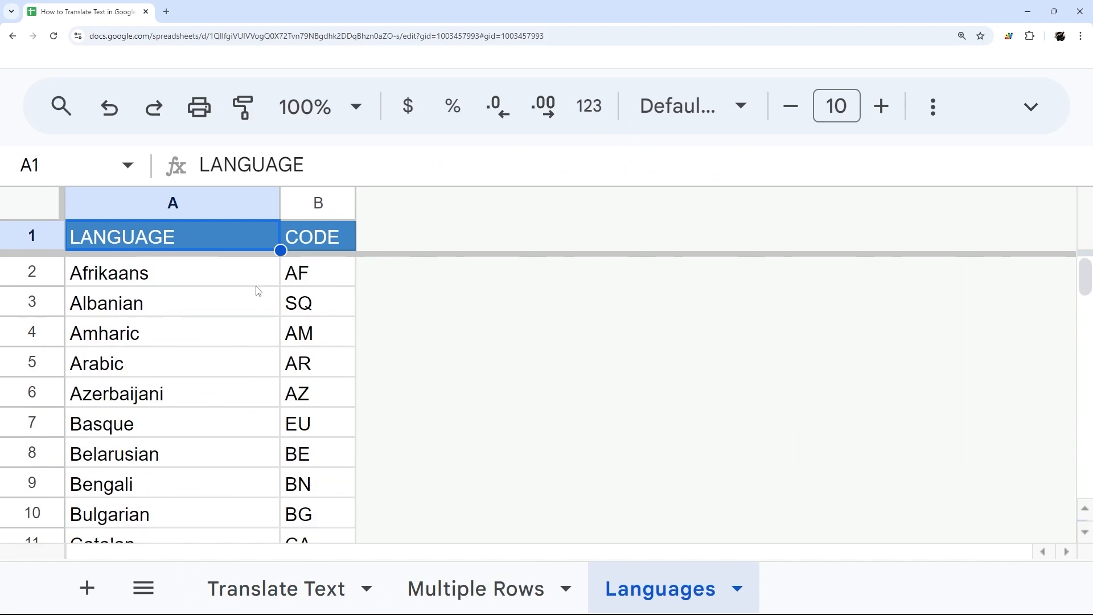
{"action": "mouse_move", "coordinate": [226, 270]}
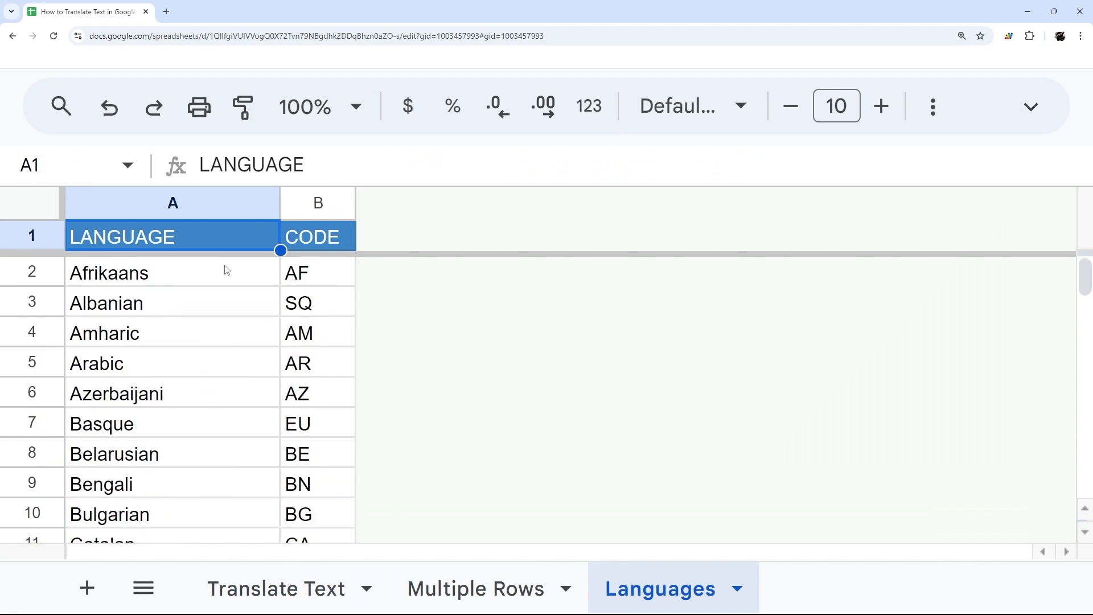
{"action": "mouse_move", "coordinate": [290, 349]}
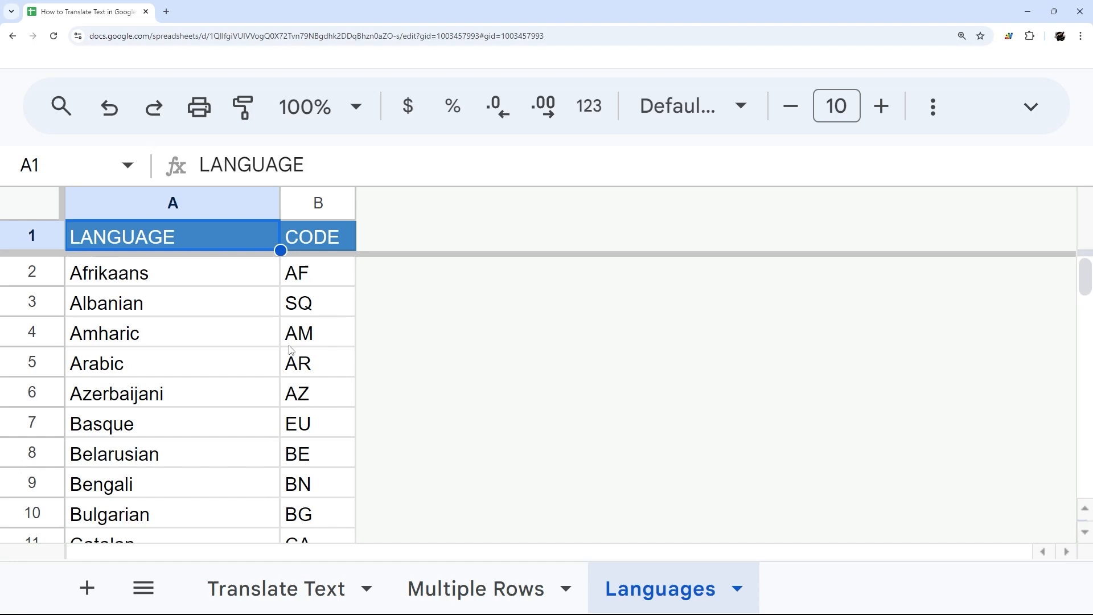
{"action": "scroll", "scroll_direction": "down", "scroll_amount": 3}
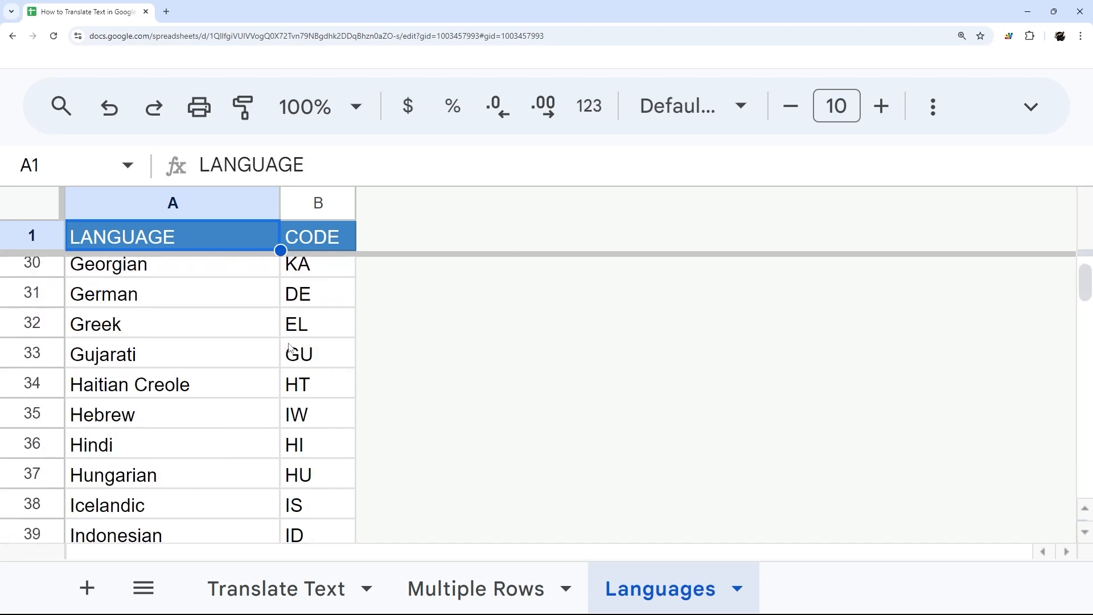
{"action": "scroll", "scroll_direction": "down", "scroll_amount": 3}
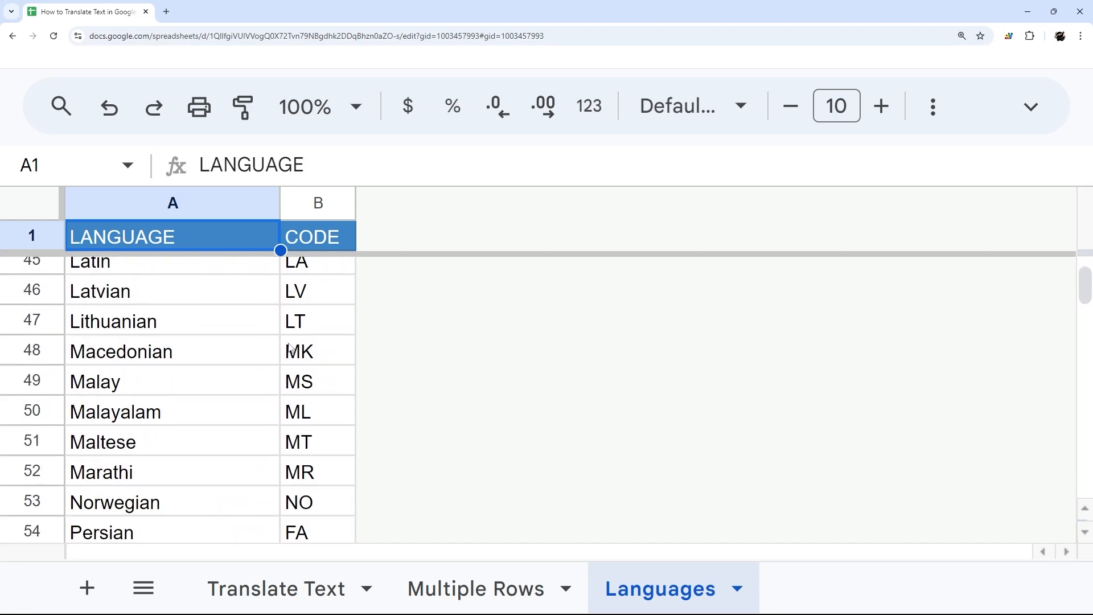
{"action": "scroll", "scroll_direction": "down", "scroll_amount": 3}
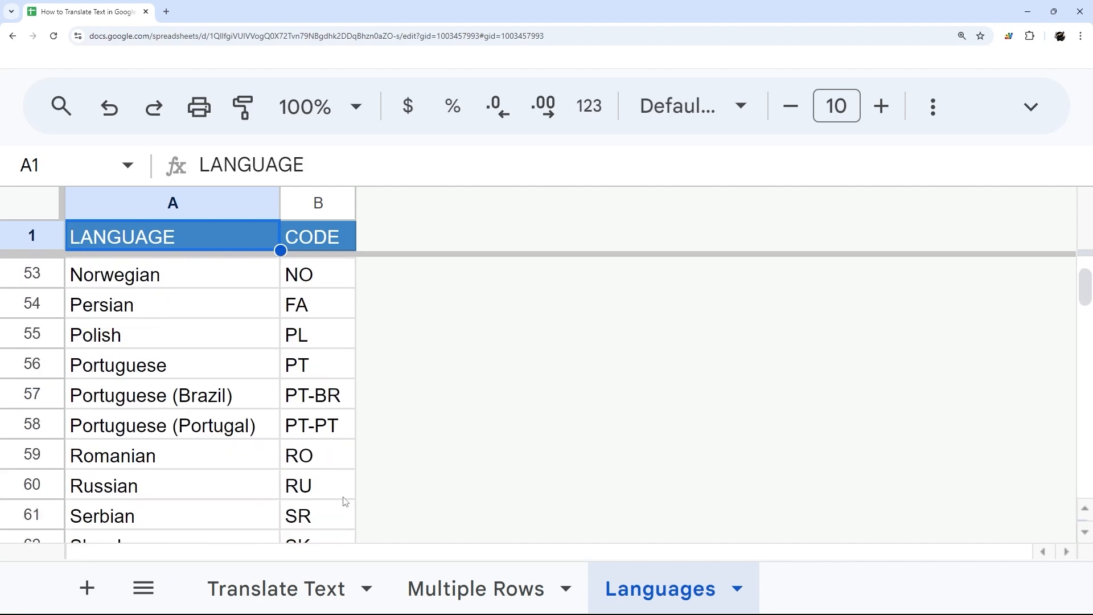
{"action": "scroll", "scroll_direction": "down", "scroll_amount": 3}
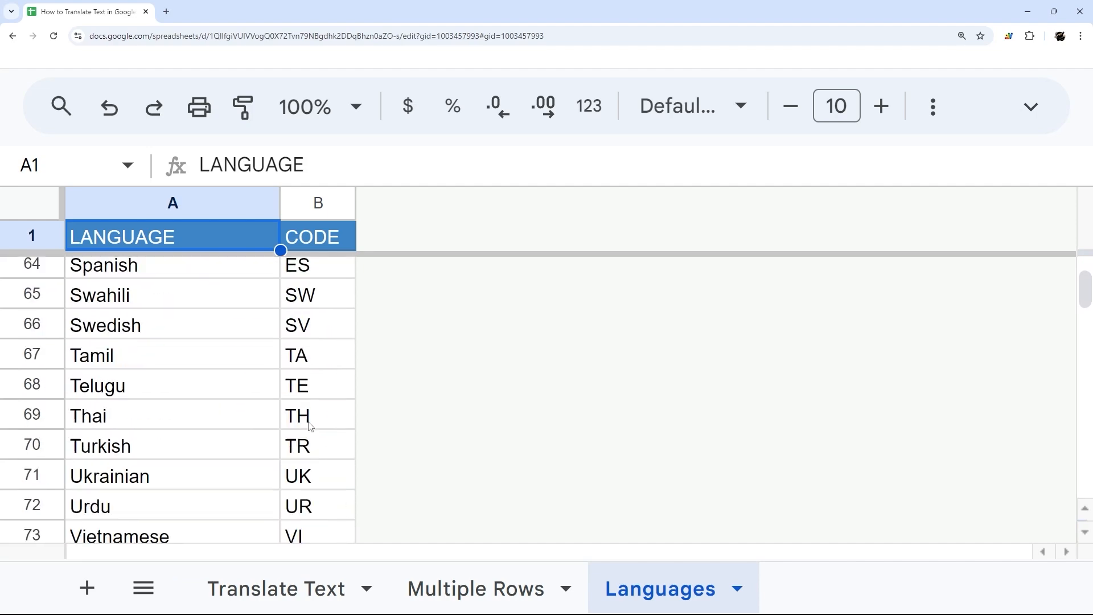
{"action": "scroll", "scroll_direction": "up", "scroll_amount": 3}
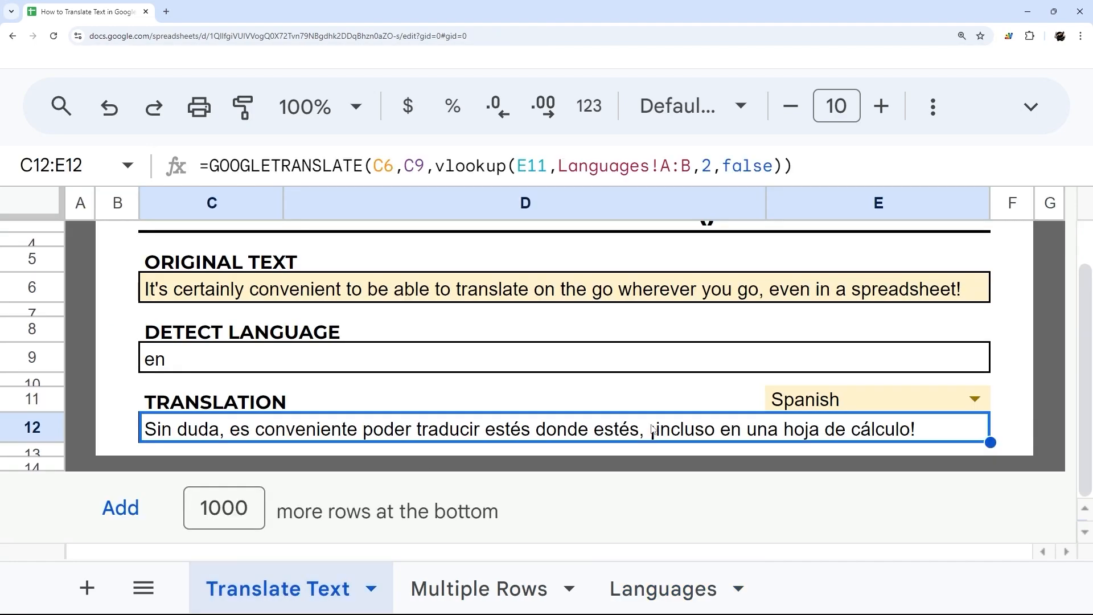
Set target language E11 to Portuguese, then Arabic, then Chinese Simplified.
{"action": "left_click", "coordinate": [850, 455]}
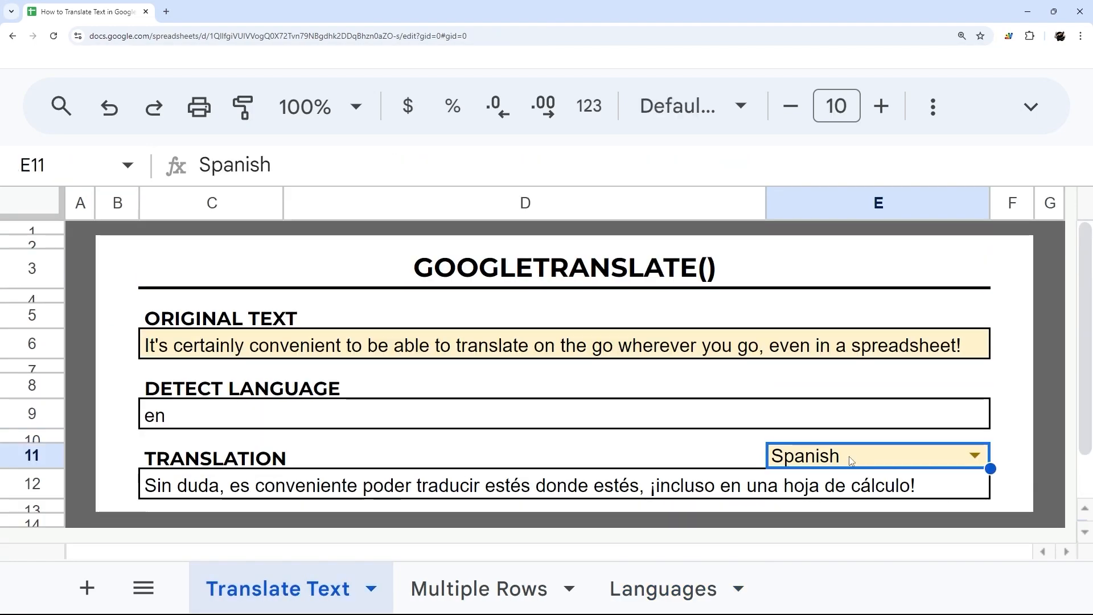
{"action": "type", "text": "por"}
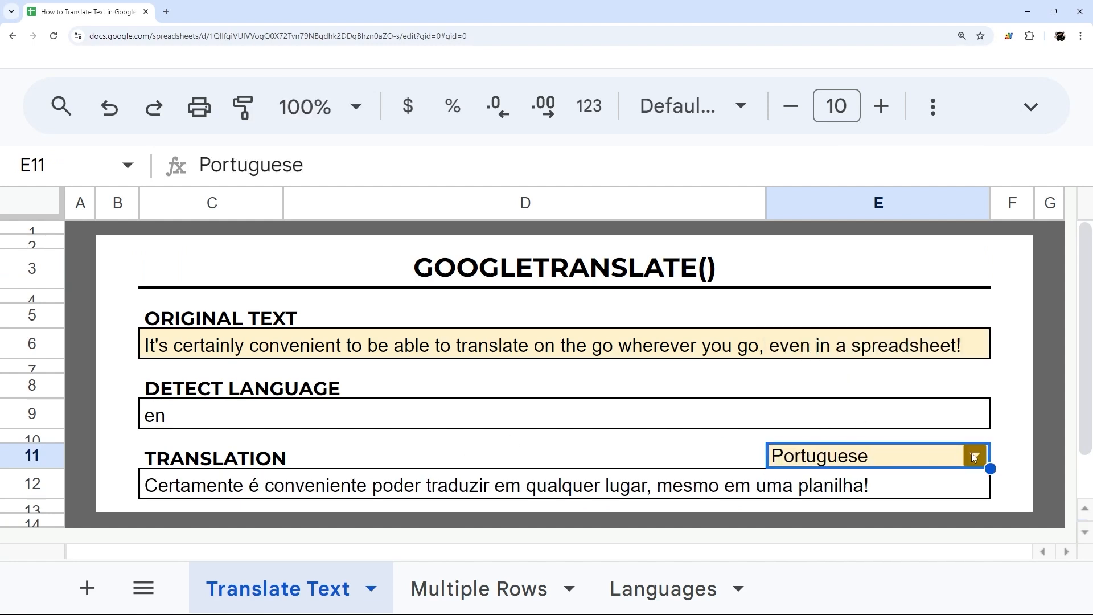
{"action": "type", "text": "a"}
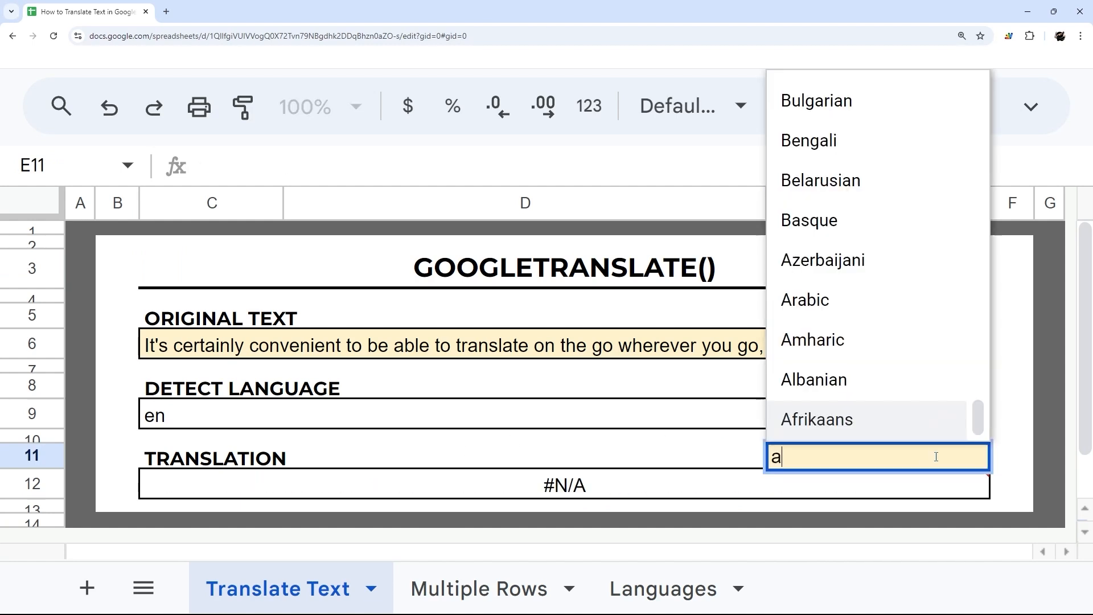
{"action": "left_click", "coordinate": [805, 299]}
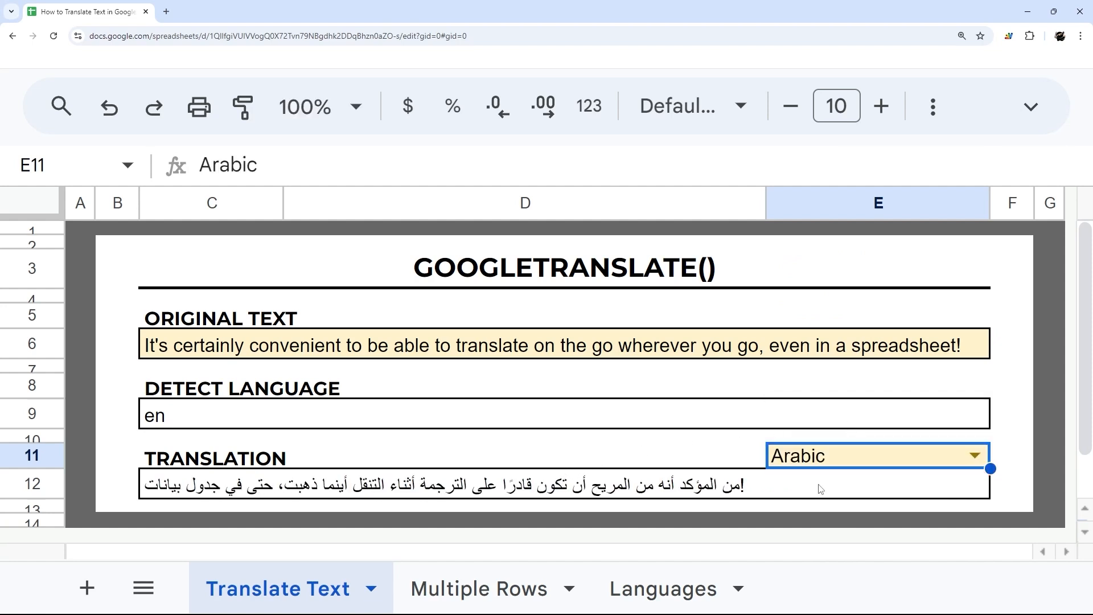
{"action": "type", "text": "ch"}
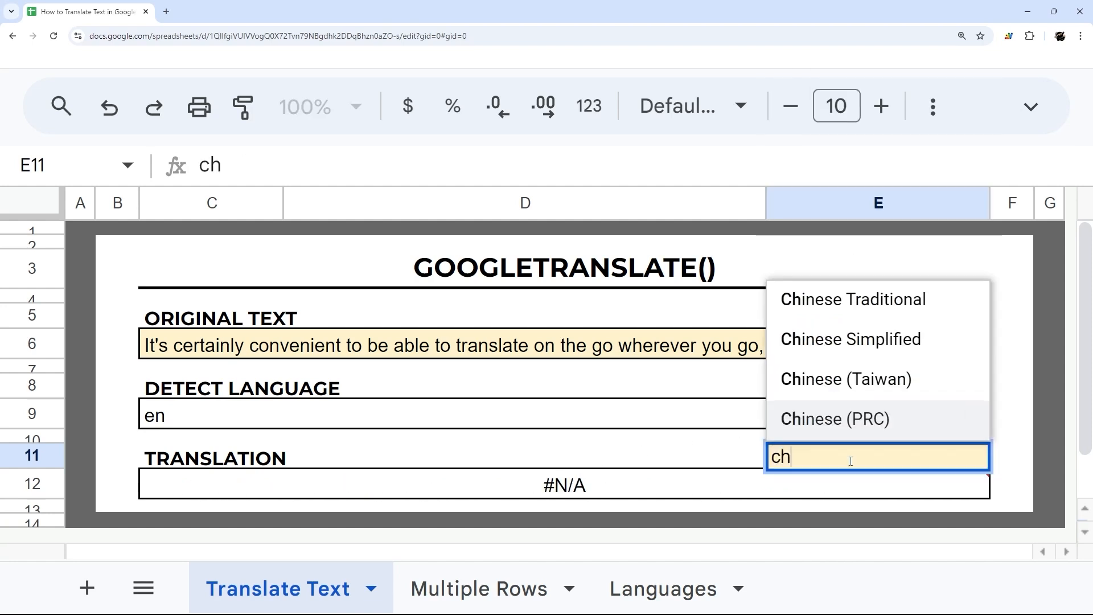
{"action": "left_click", "coordinate": [851, 339]}
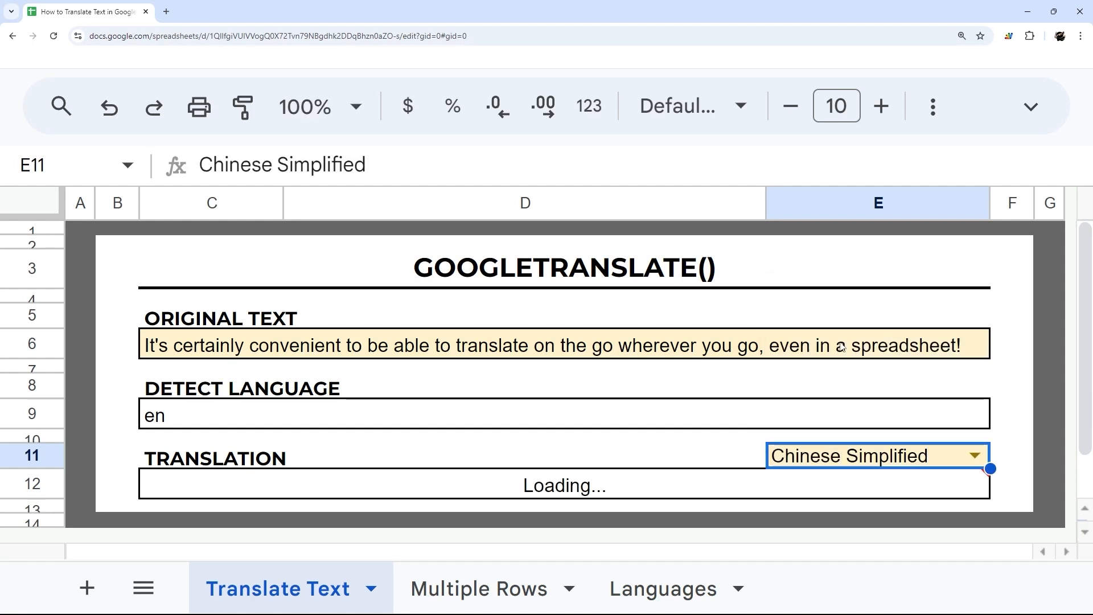